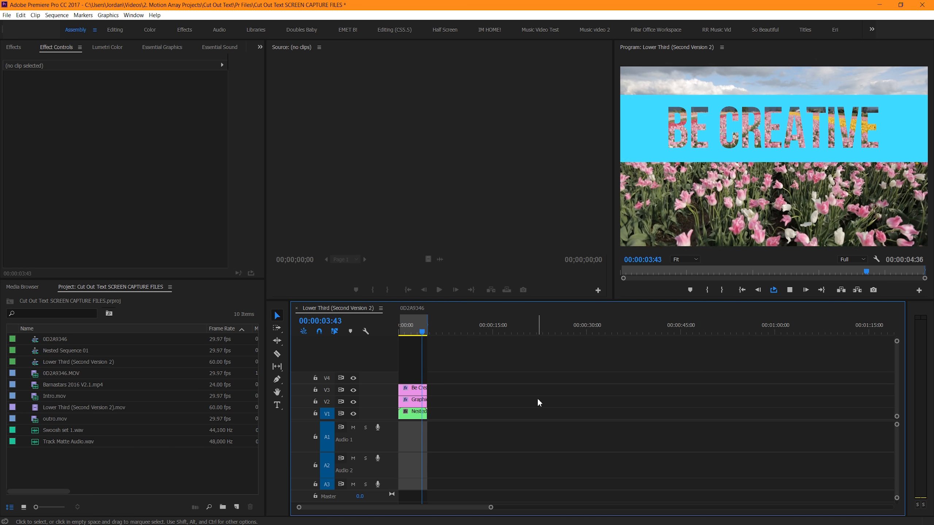
Delete the stacked composite clips, leaving only the BE CREATIVE text clip on V1.
click(407, 324)
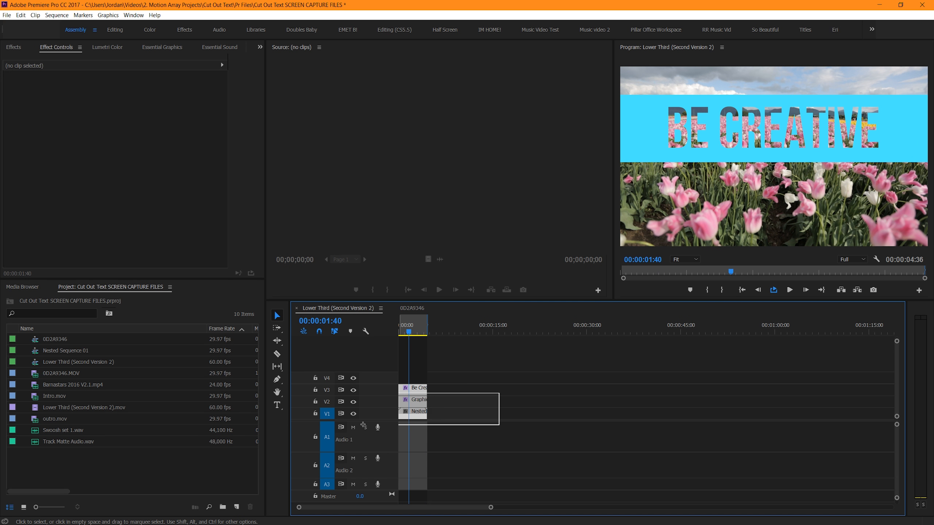
right_click(416, 325)
text(BE CREATIVE)
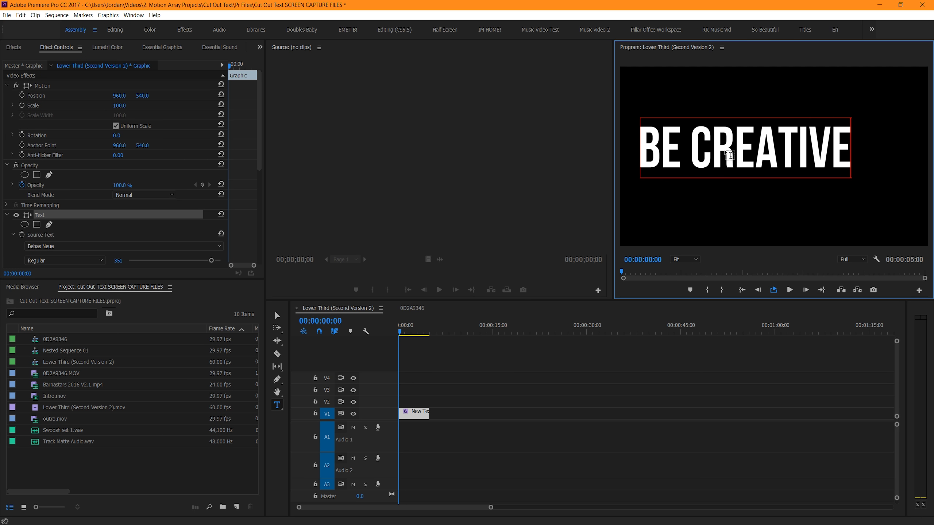
Switch to Essential Graphics editing for the BE CREATIVE text now on V3.
click(161, 47)
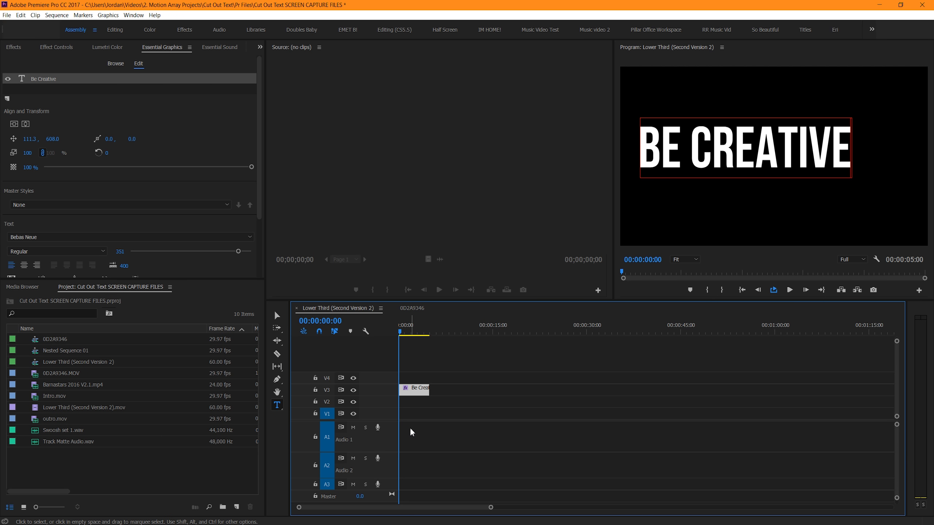
mouse_move(454, 399)
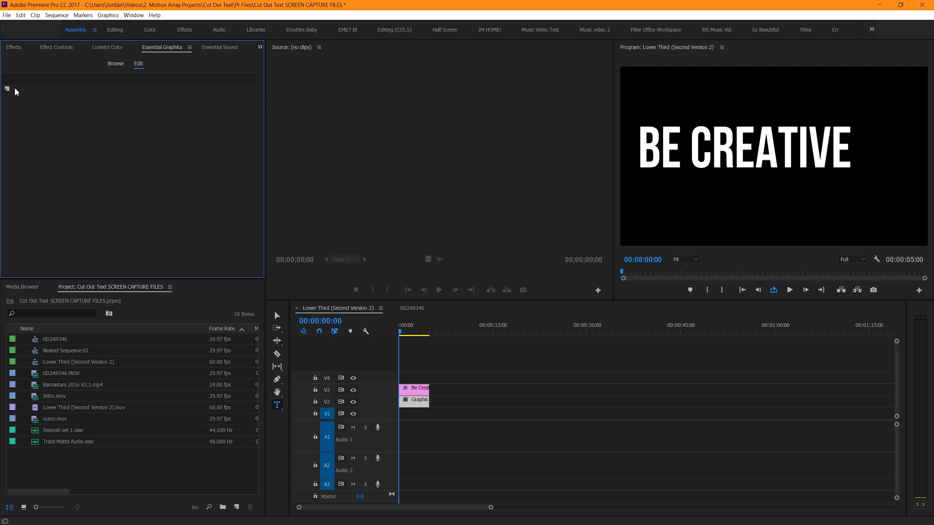
Add a light blue rectangle layer and center it as a full-width bar behind the text.
click(6, 89)
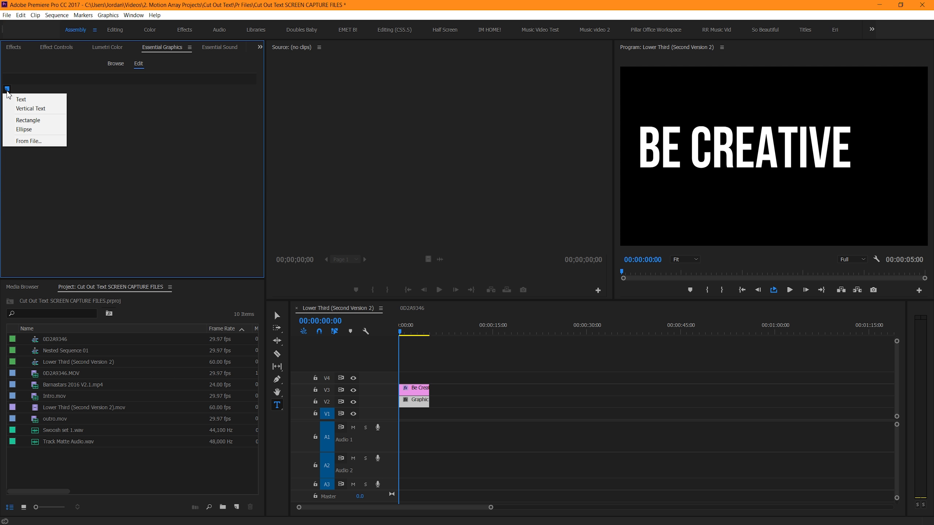
click(27, 121)
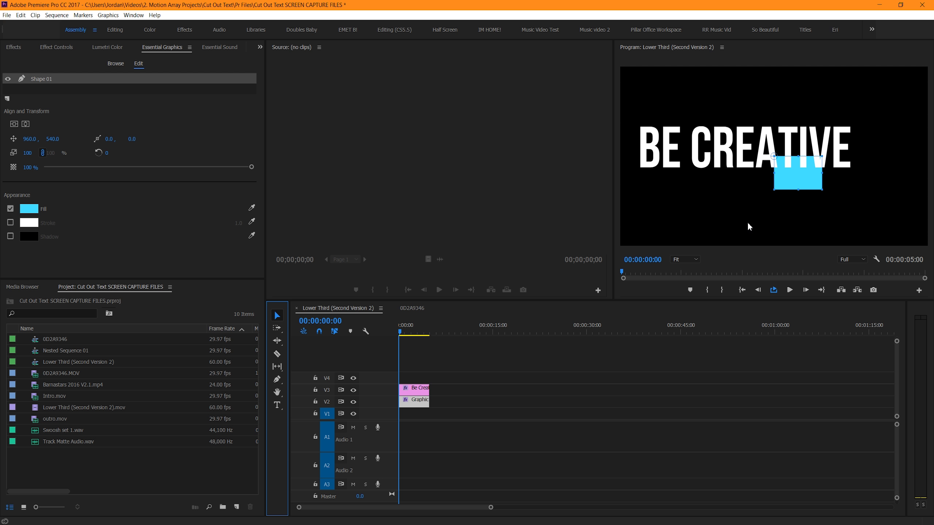
click(28, 209)
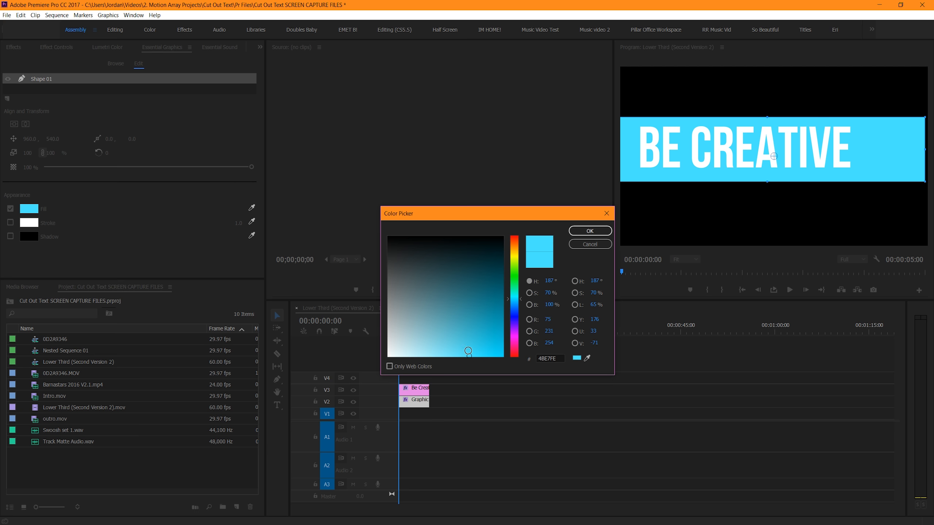
click(589, 232)
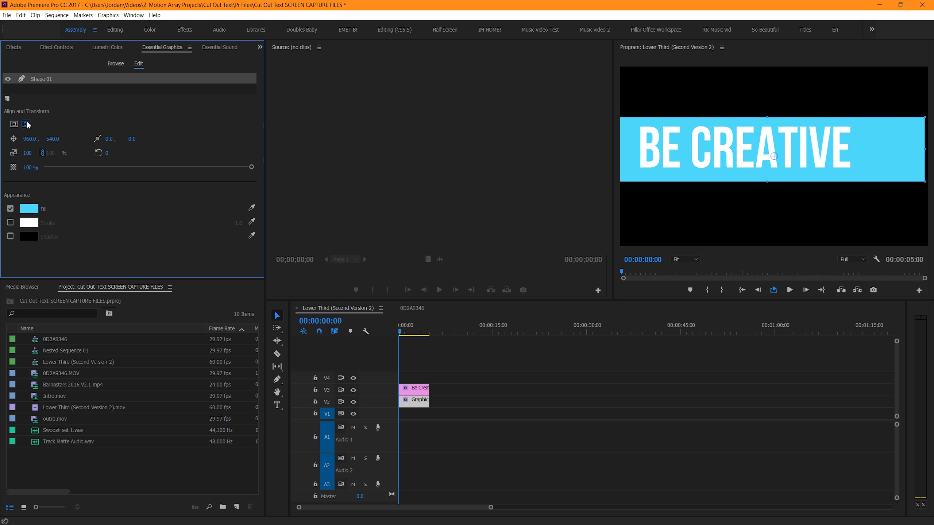
click(413, 399)
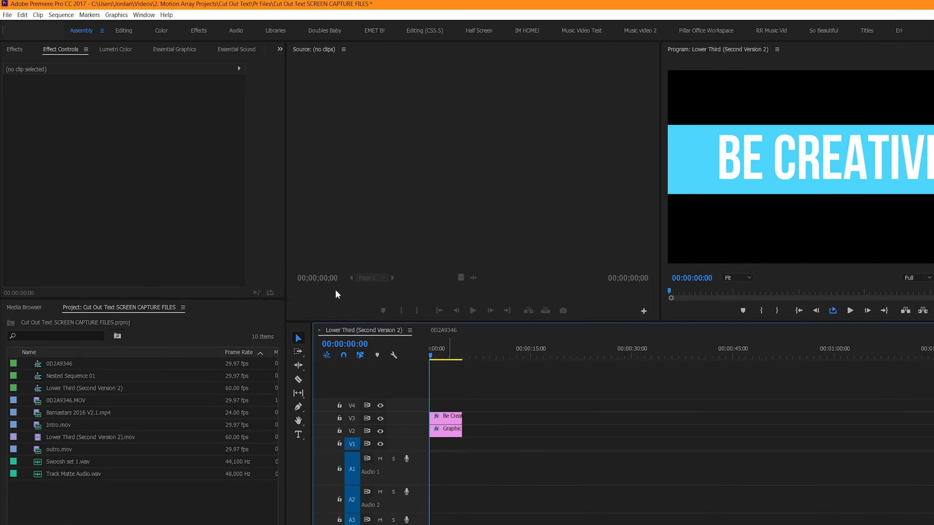
Search the Effects panel for 'matt' to find the Track Matte Key effect.
text(matte)
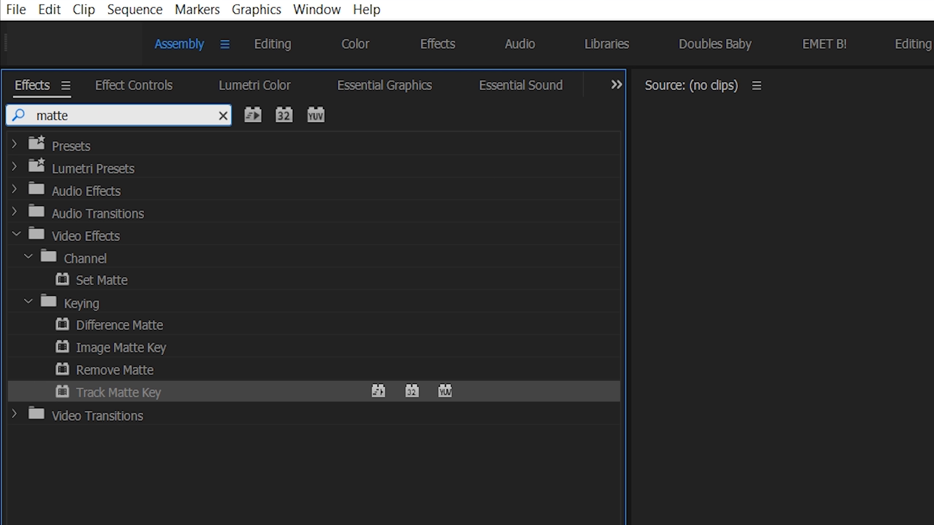
mouse_move(136, 406)
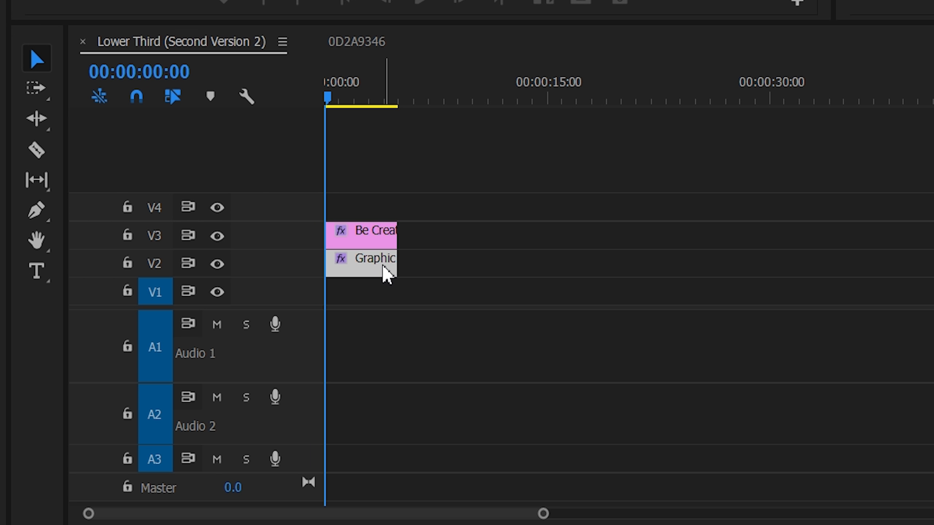
mouse_move(387, 271)
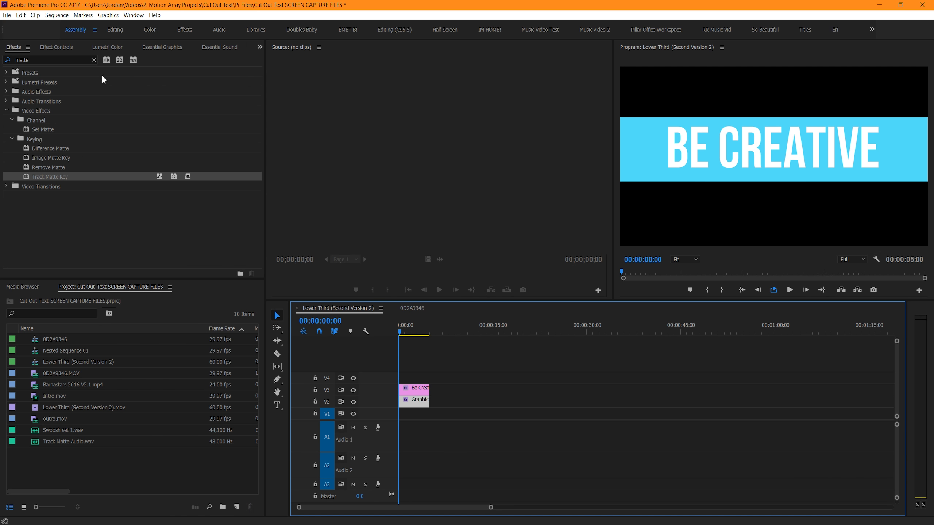
Set the bar's Track Matte Key matte to Video 3 and reverse it so the letters cut out.
click(56, 47)
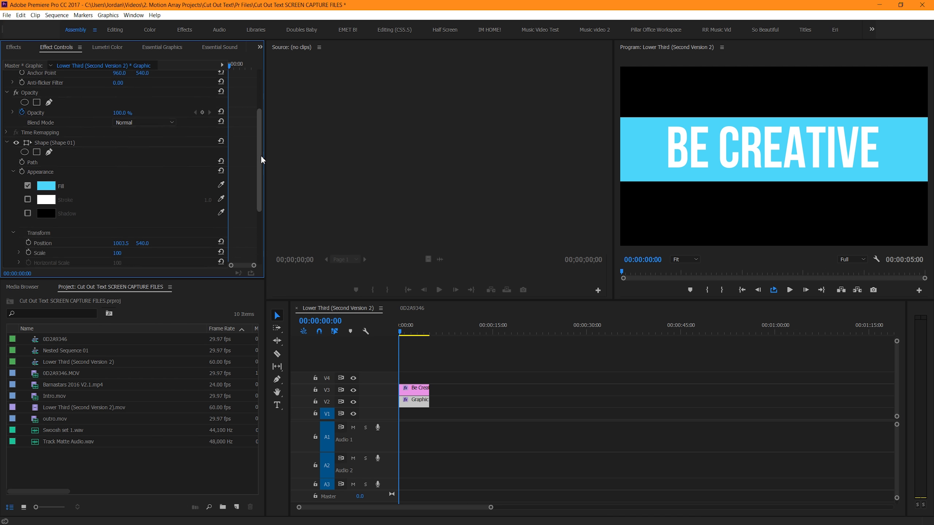
scroll(down, 3)
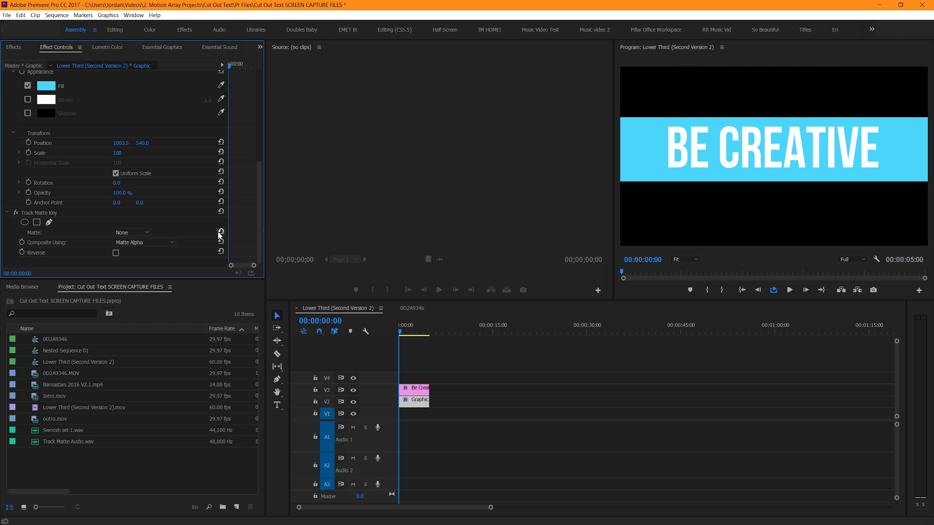
click(131, 232)
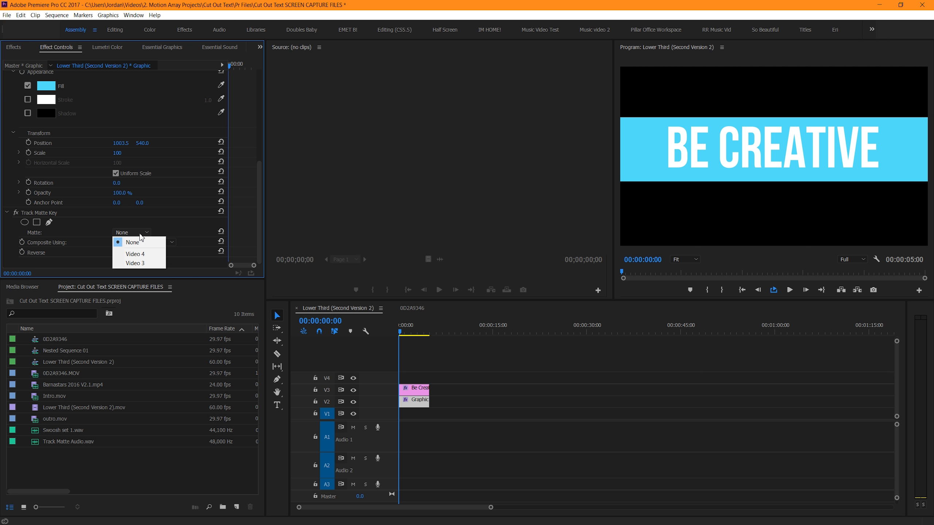
mouse_move(138, 263)
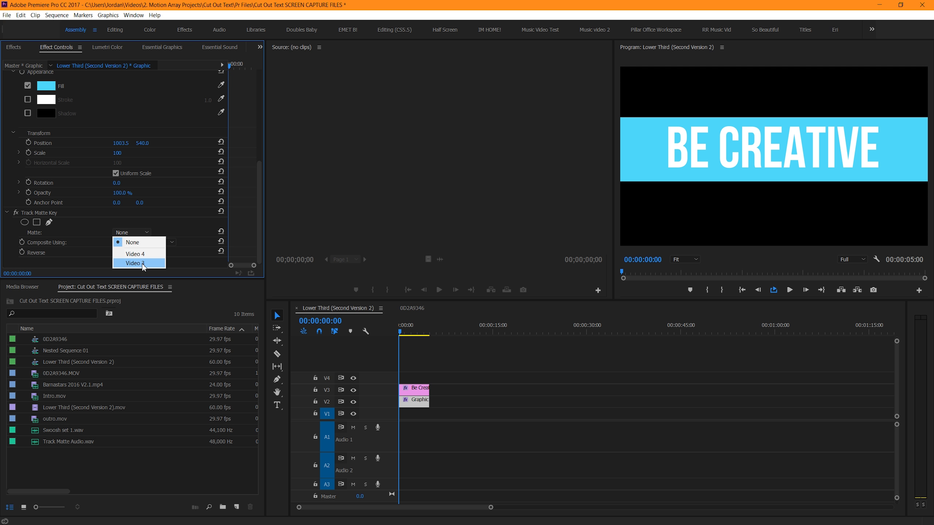
mouse_move(152, 268)
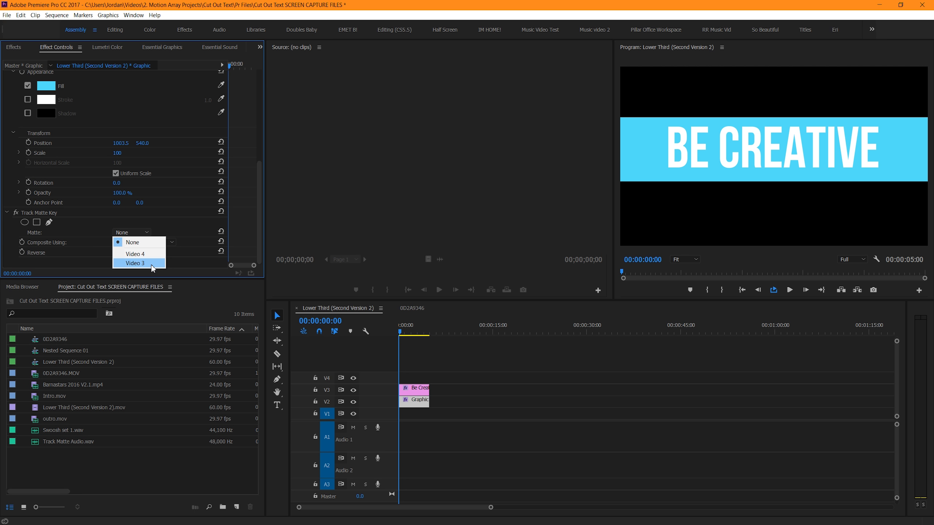
click(135, 263)
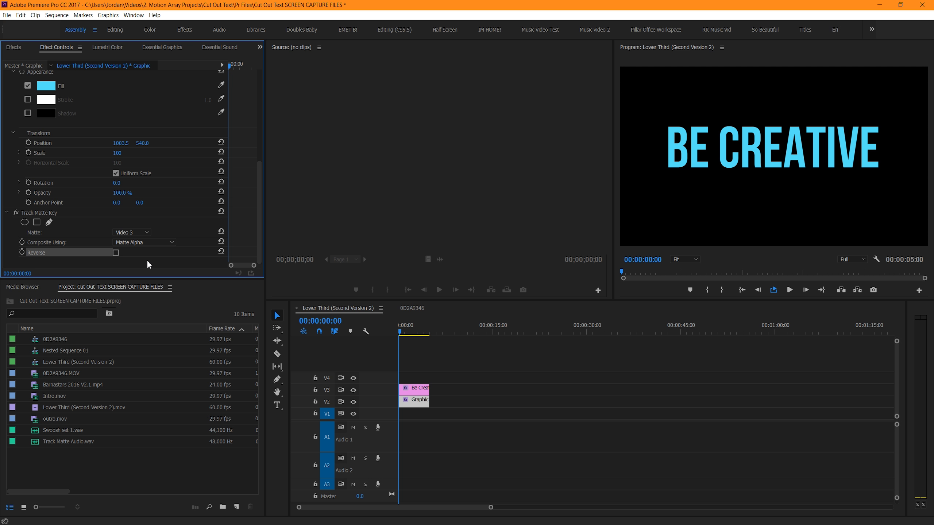
click(115, 252)
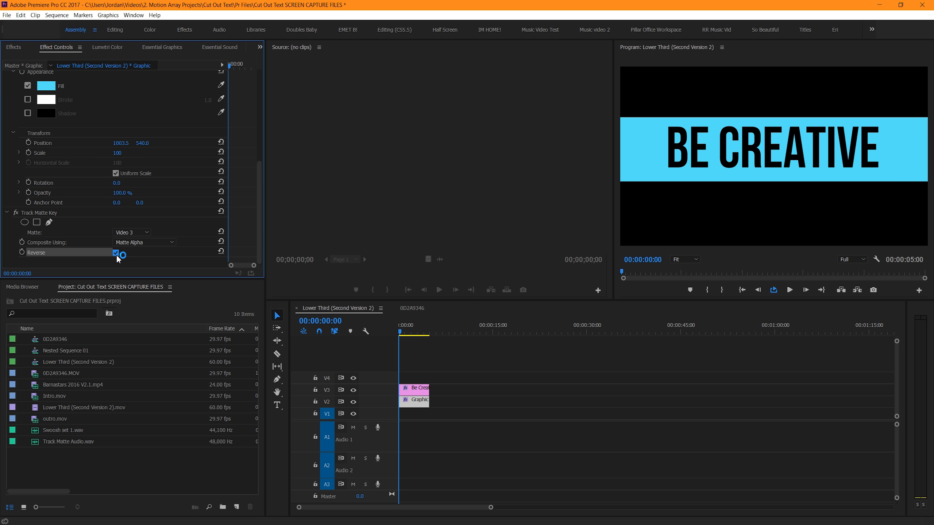
click(115, 252)
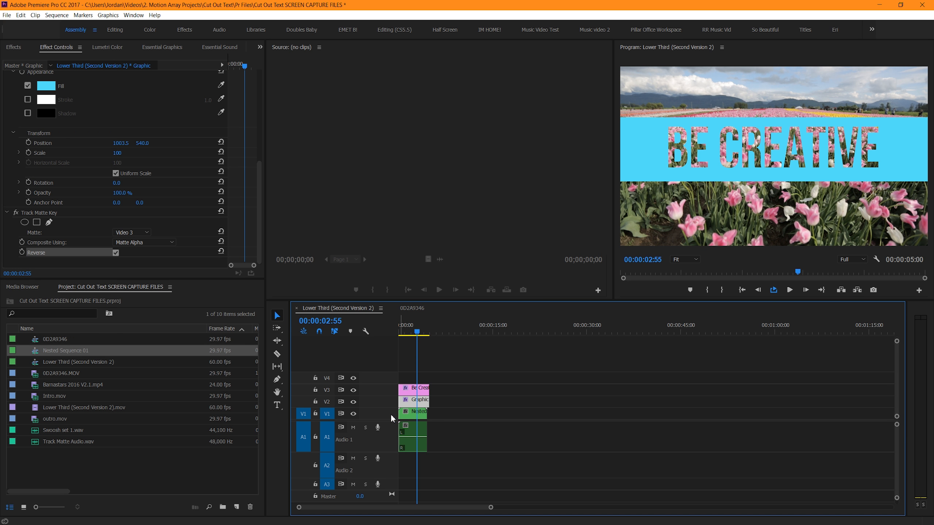
click(417, 411)
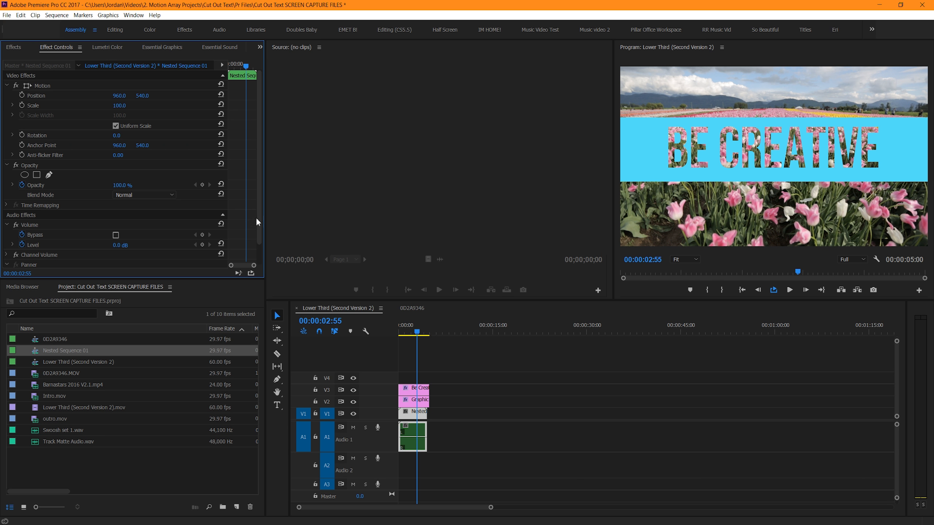
click(417, 399)
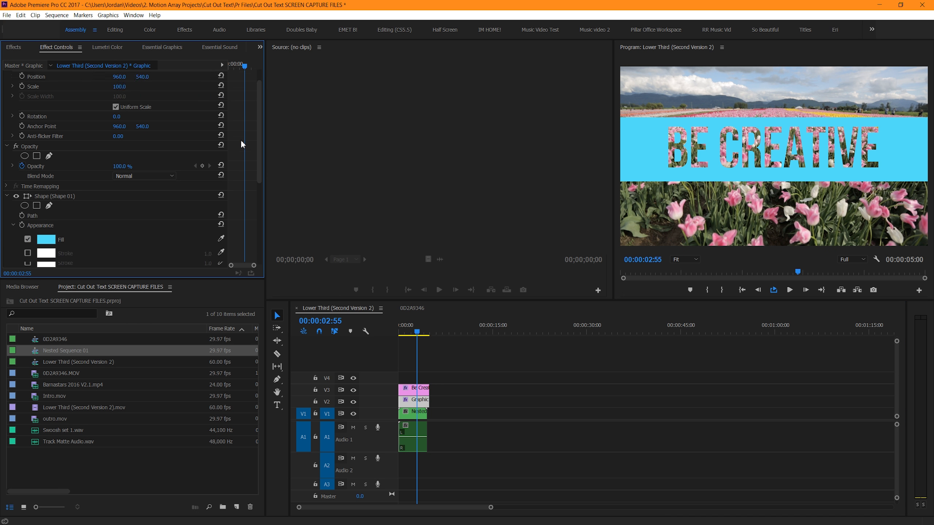
scroll(down, 3)
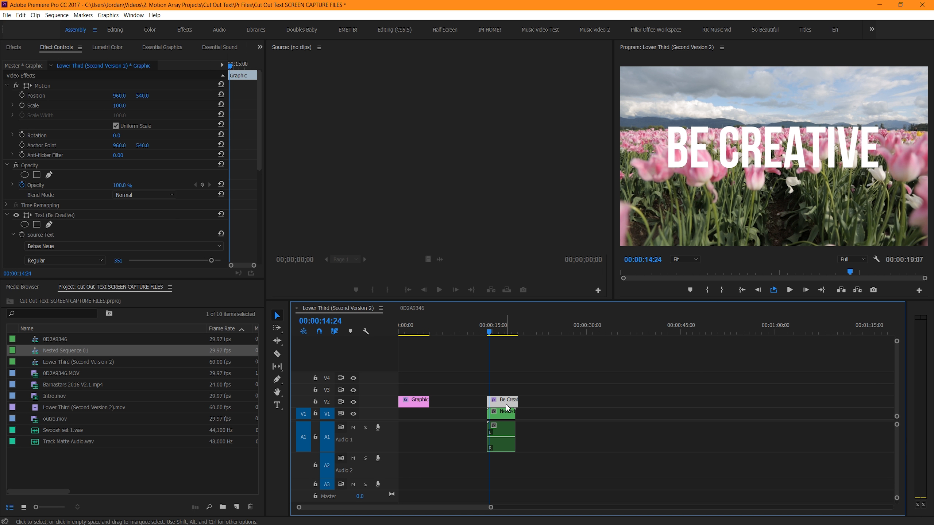
mouse_move(507, 408)
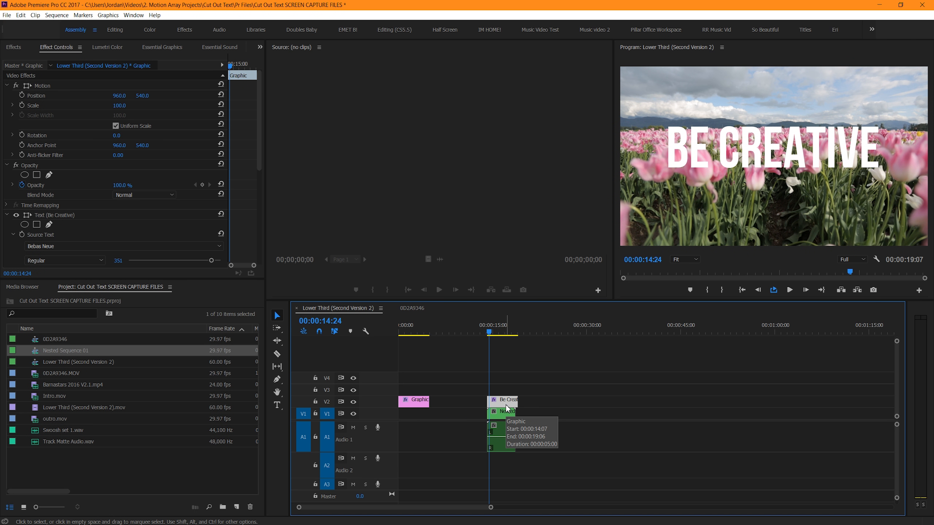
mouse_move(15, 54)
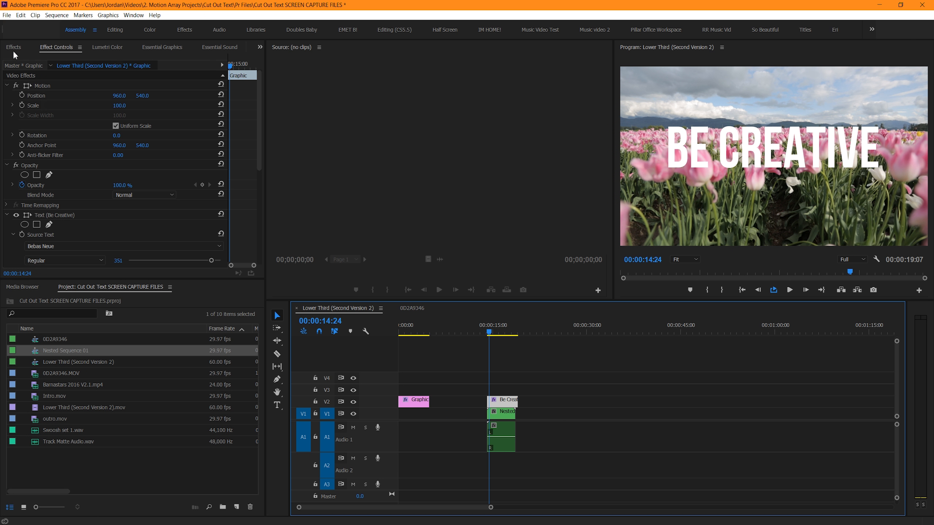
Apply Track Matte Key to the nested tulip clip with Video 2 text as its matte.
click(13, 47)
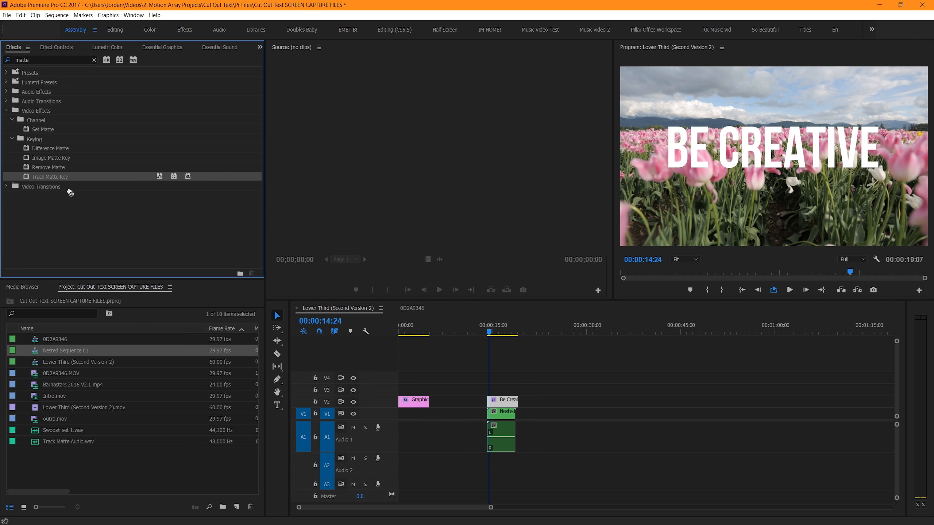
click(502, 411)
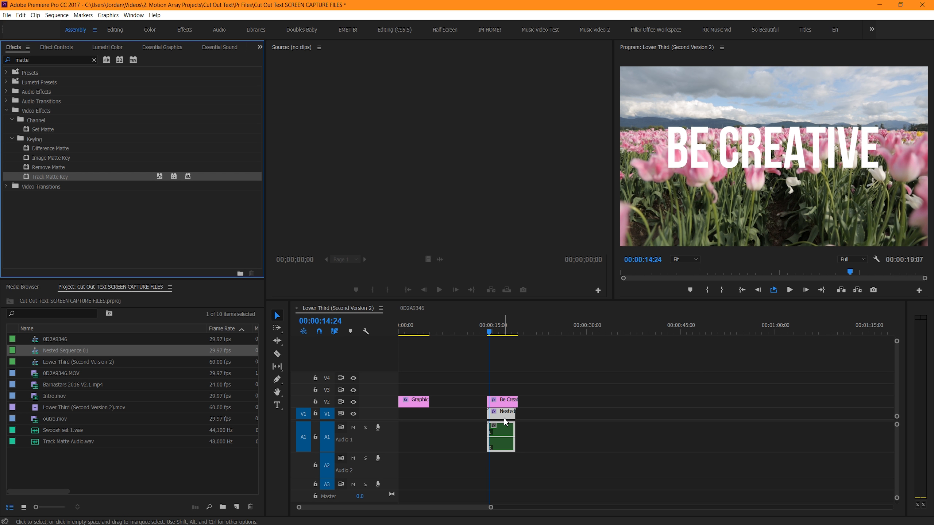
click(56, 46)
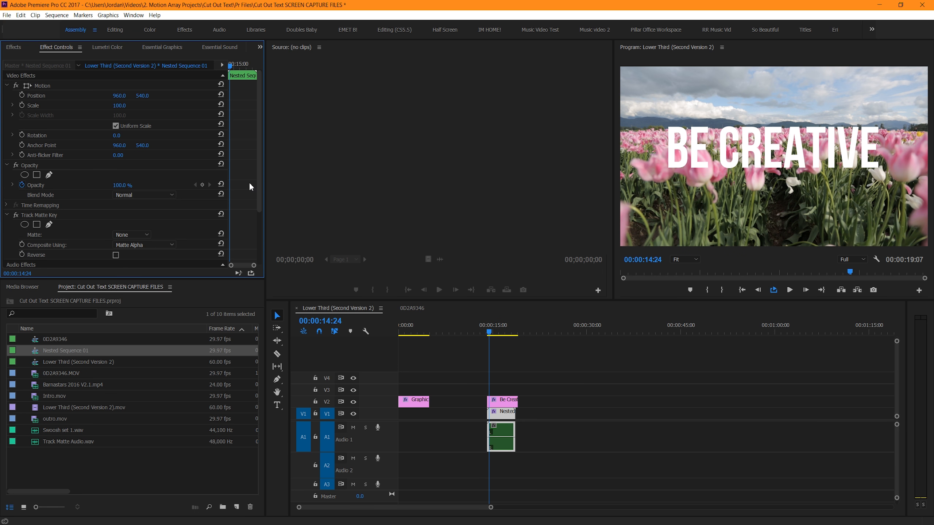
click(129, 234)
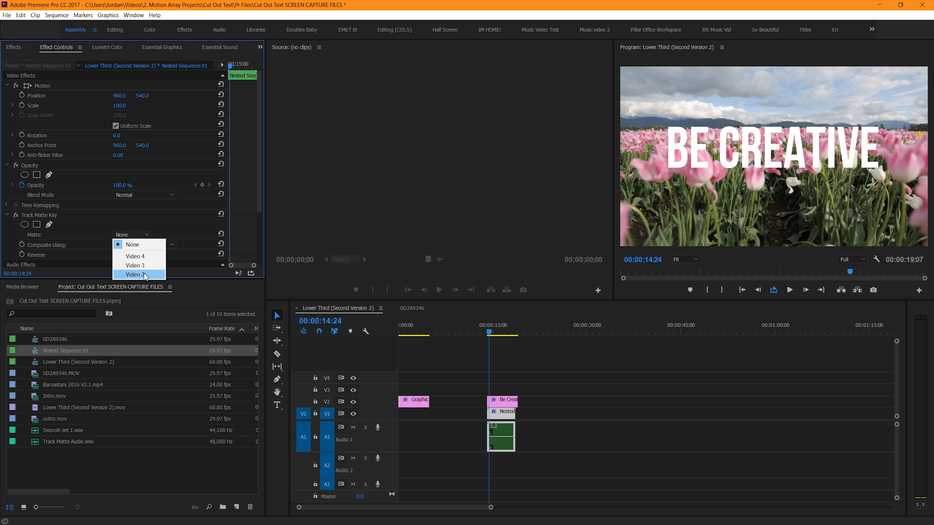
click(134, 274)
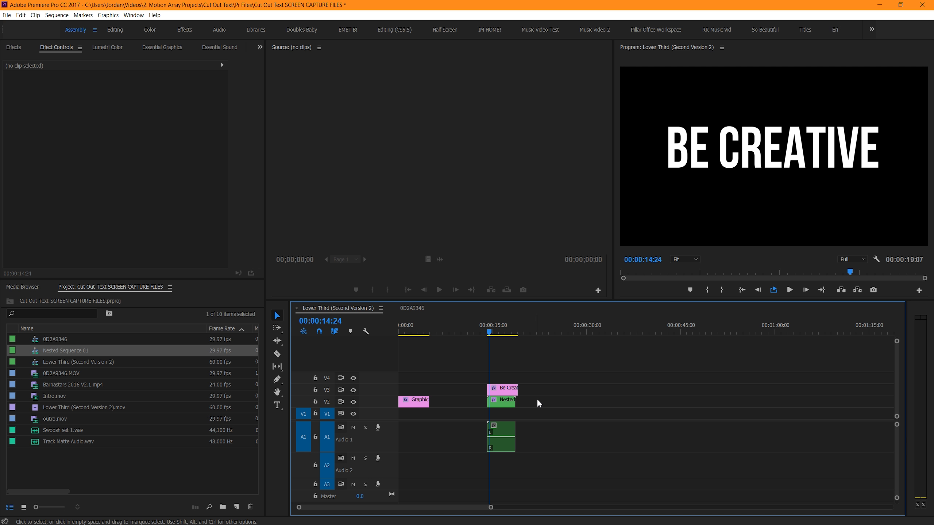
Repoint the nested tulip clip's matte to the moved text track above the Barnstars house footage.
click(502, 399)
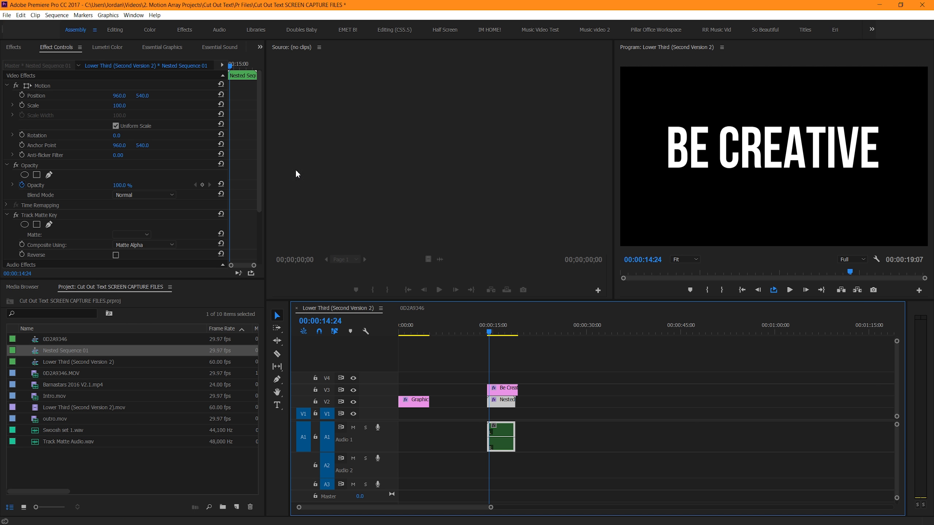
scroll(down, 3)
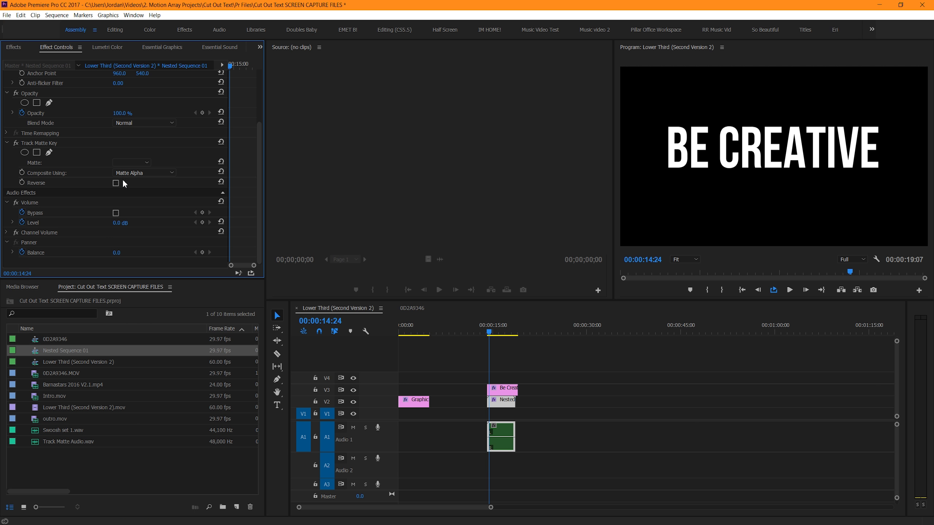
click(131, 162)
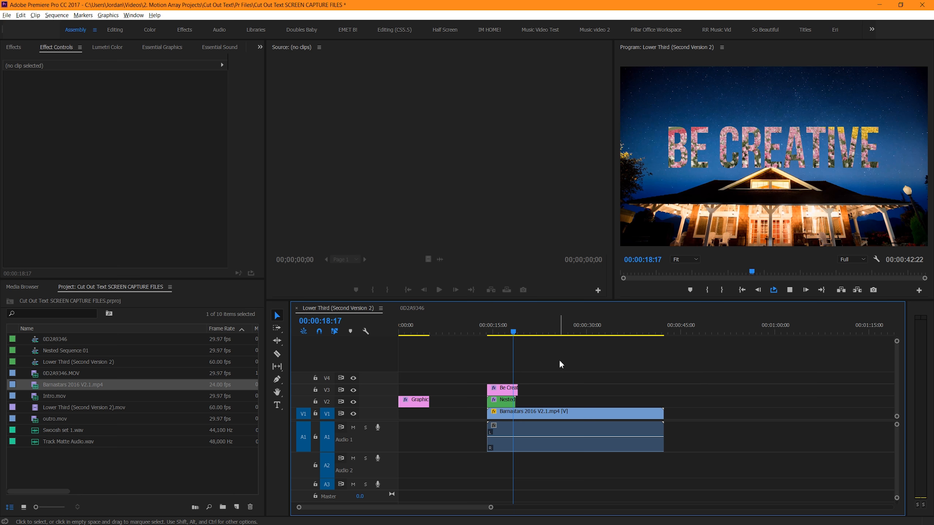
click(487, 332)
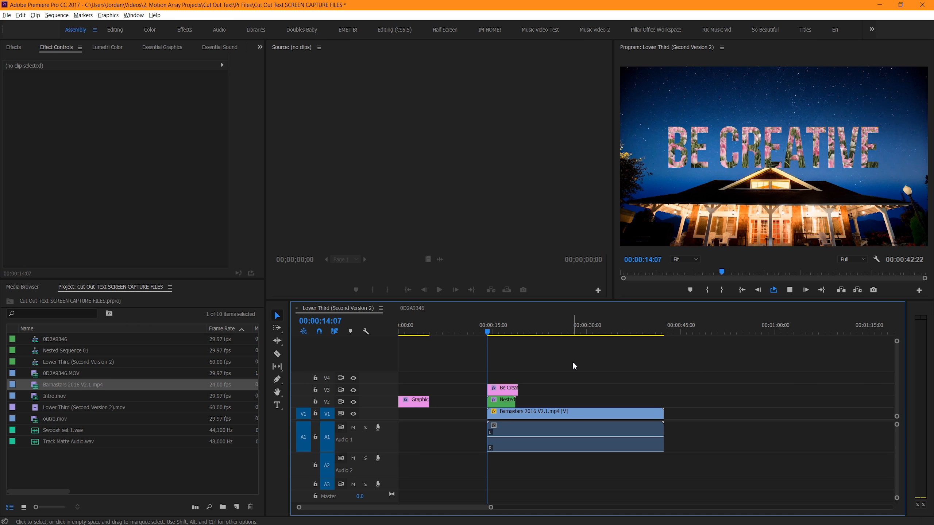
Keyframe the text's Scale to 4896 and Position 2875, scrubbing to review the zoom transition.
click(498, 331)
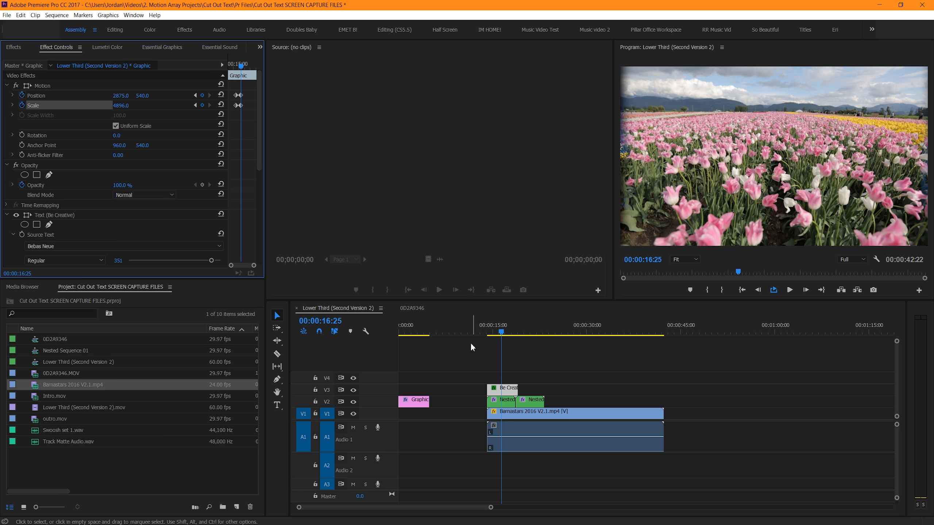
click(490, 332)
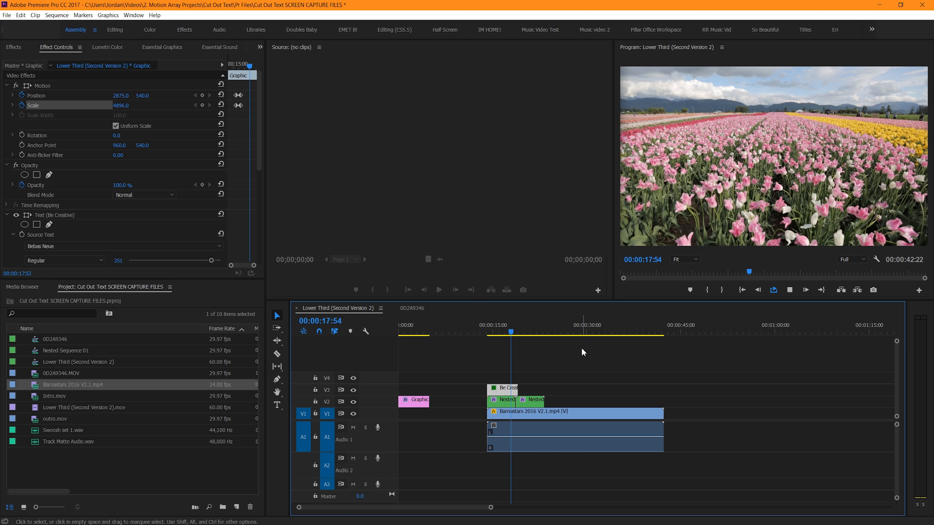
click(490, 331)
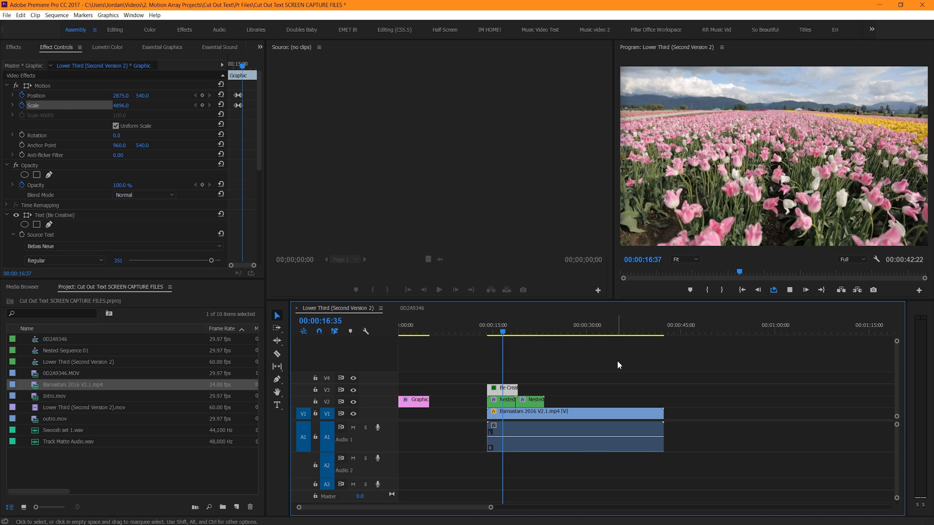
click(490, 332)
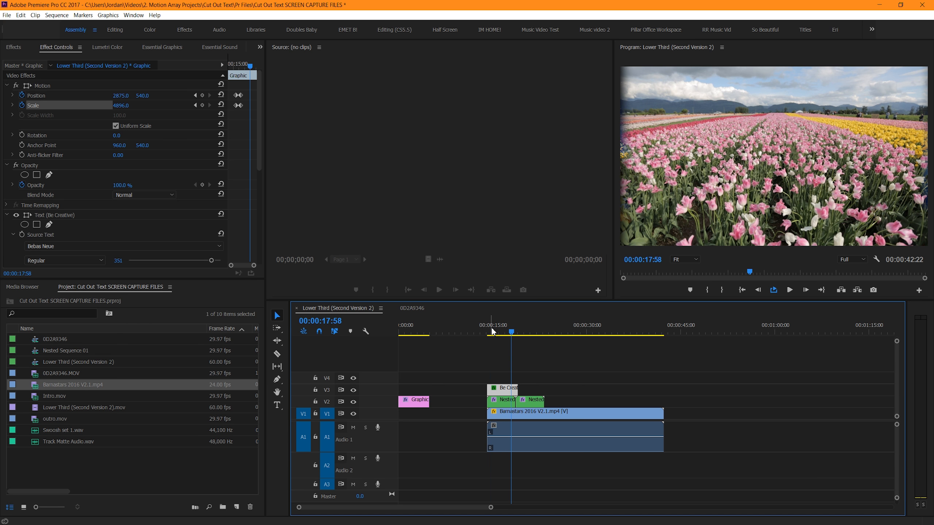
click(489, 331)
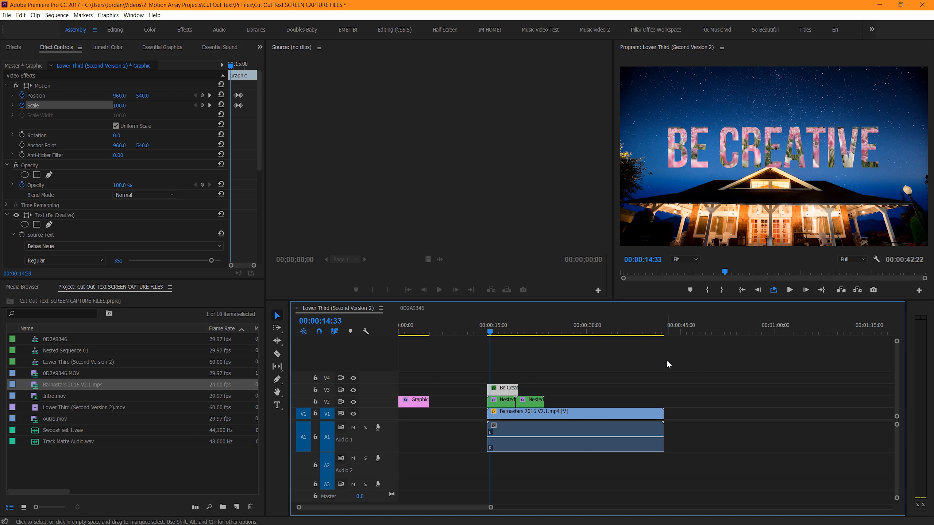